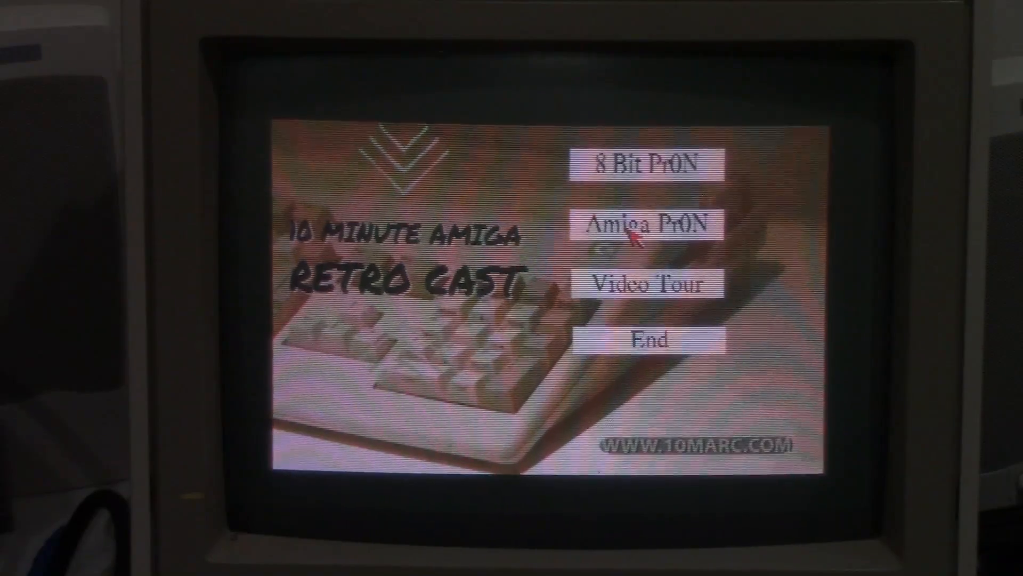
- Choose 'Amiga Pr0N' from the Retro Cast menu so the Commodore Amiga globe animation plays
left_click(649, 223)
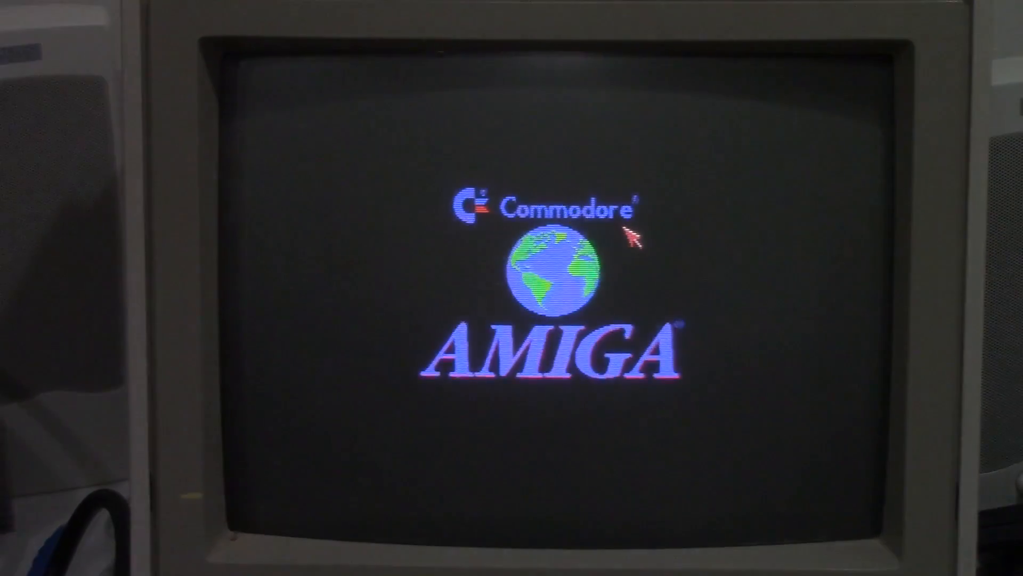